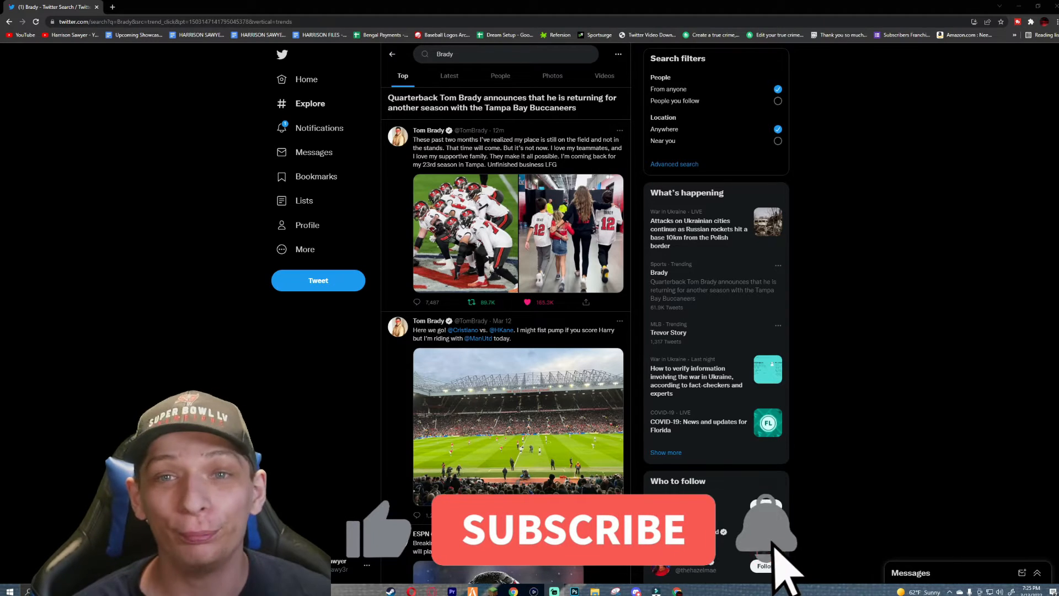
Open Tom Brady's top tweet about returning for a 23rd season in Tampa from the Brady search results.
click(571, 530)
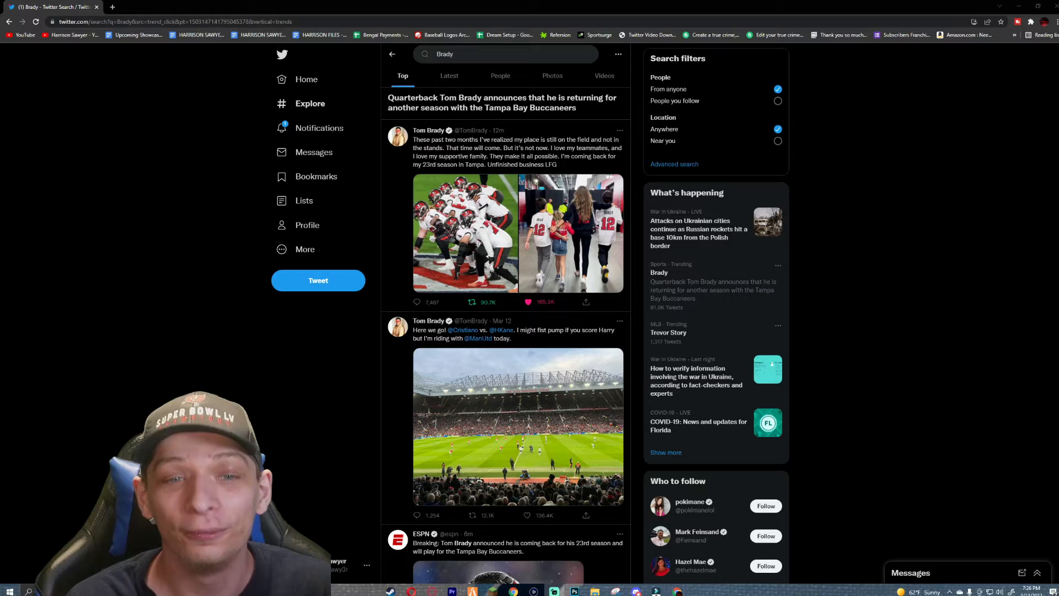
click(517, 156)
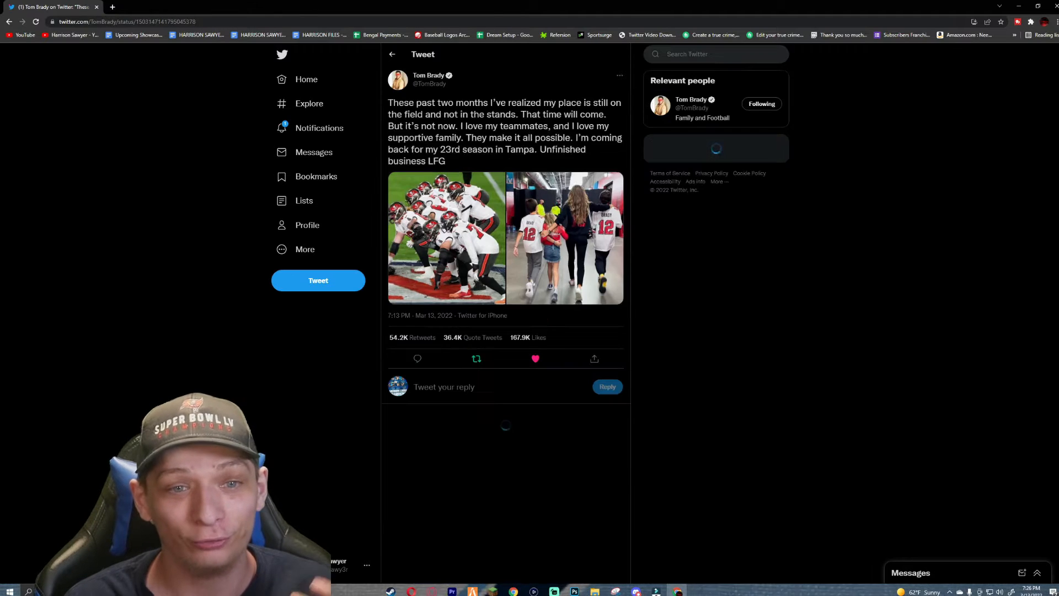